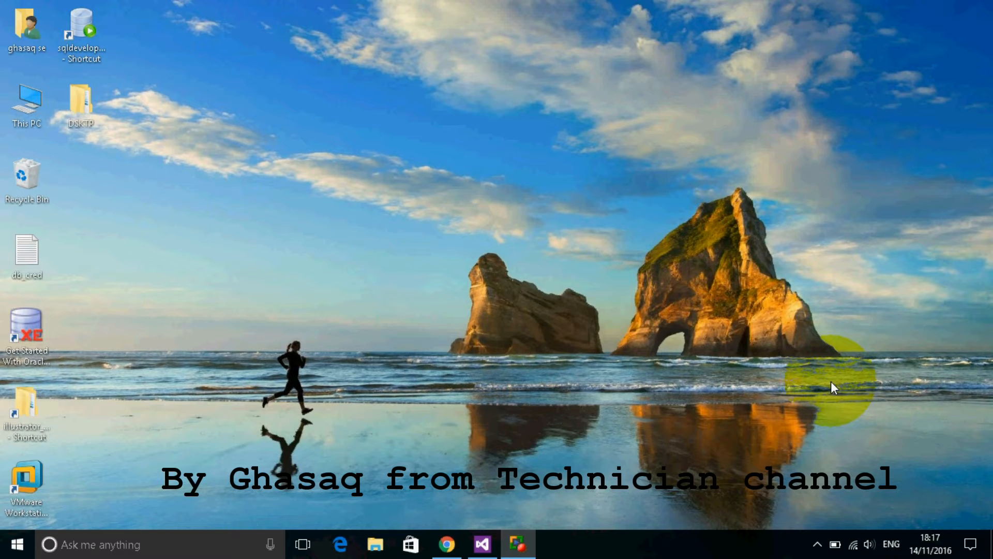
pyautogui.moveTo(204, 430)
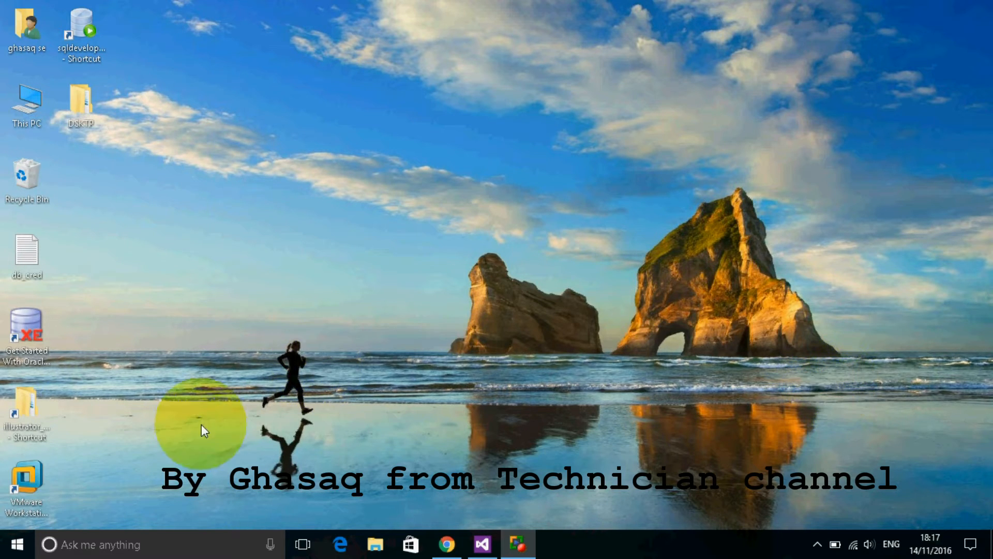
# Launch SQL Server Management Studio from the taskbar and connect to the local server
pyautogui.click(18, 544)
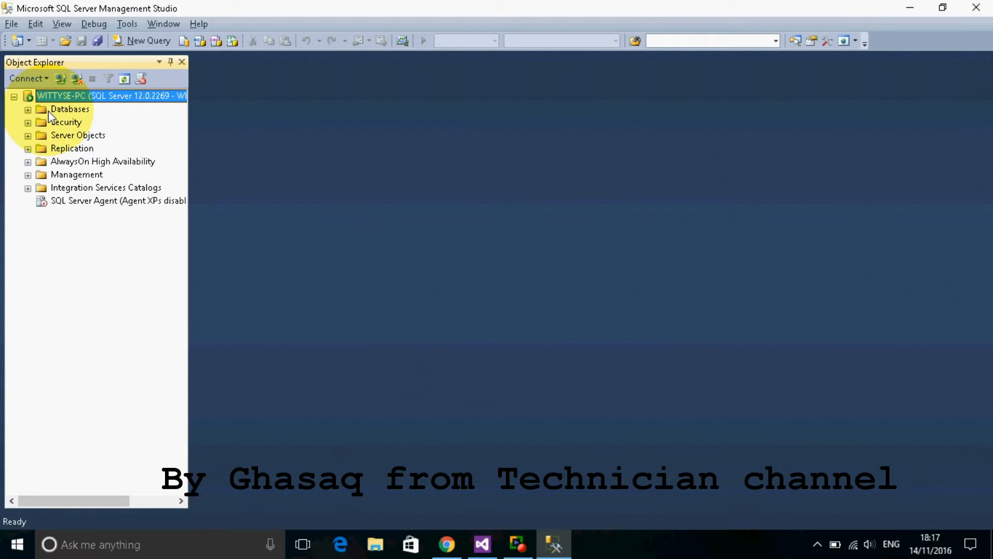
# Expand the server's Databases node in Object Explorer and select monitordbicu
pyautogui.click(28, 108)
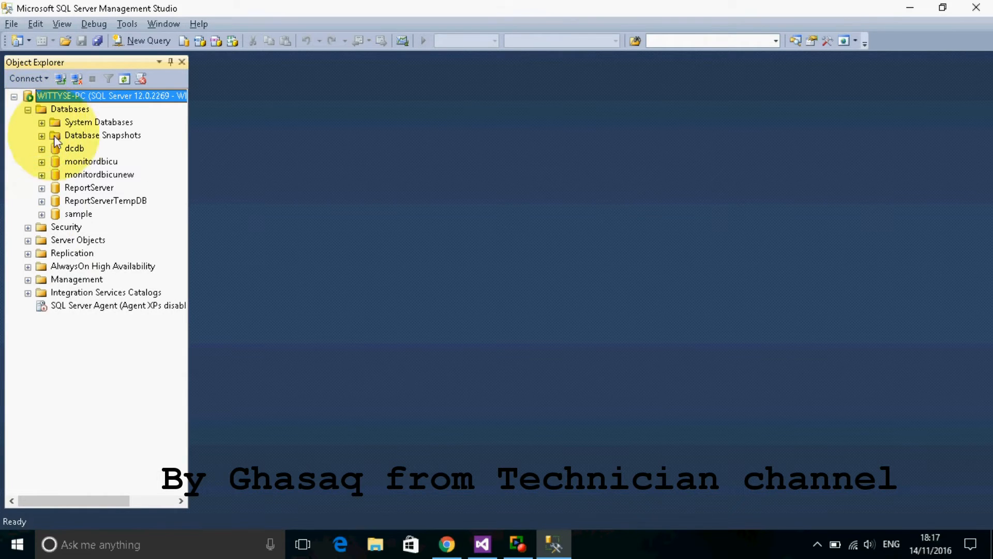
pyautogui.moveTo(98, 168)
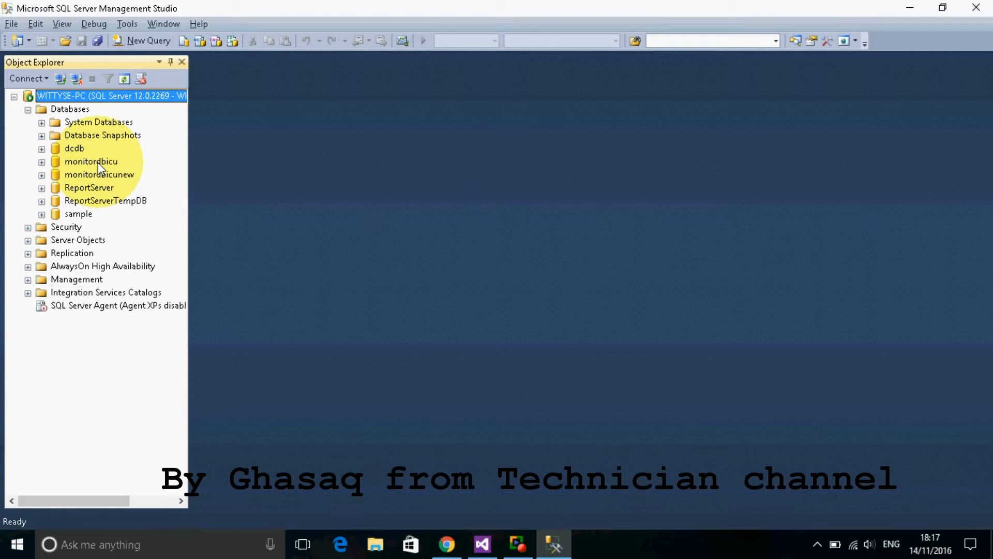
pyautogui.click(91, 161)
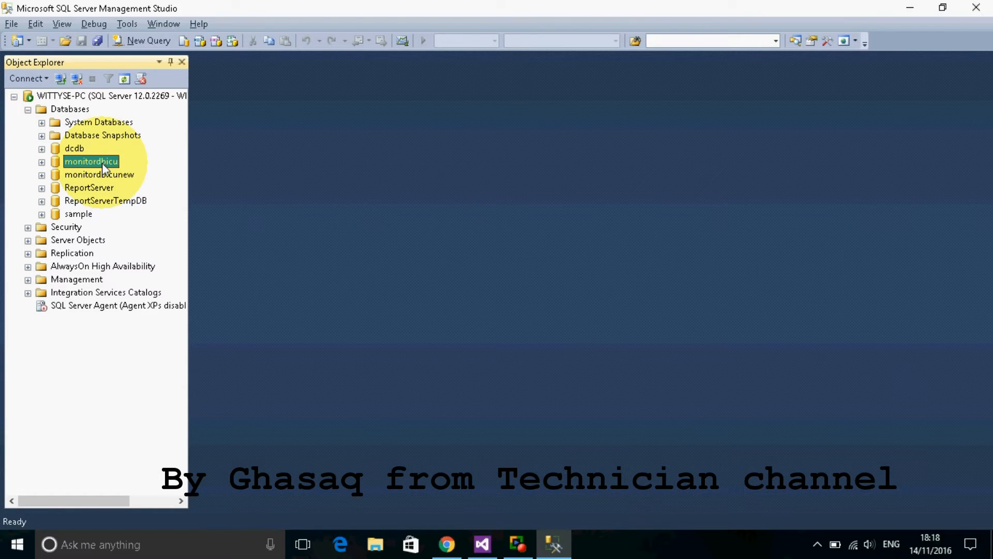
# Run a full backup of the monitordbicu database to disk via Tasks > Back Up
pyautogui.rightClick(91, 162)
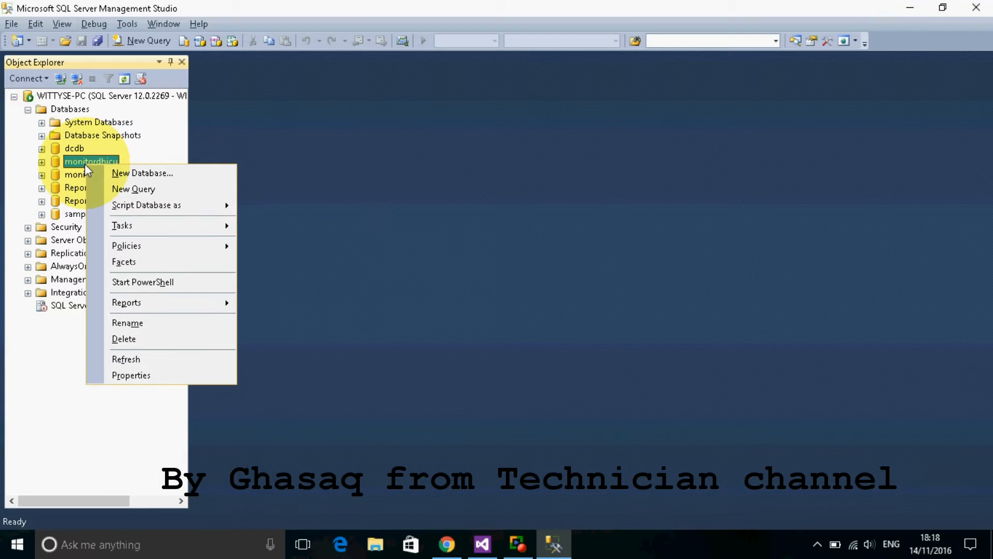
pyautogui.moveTo(143, 173)
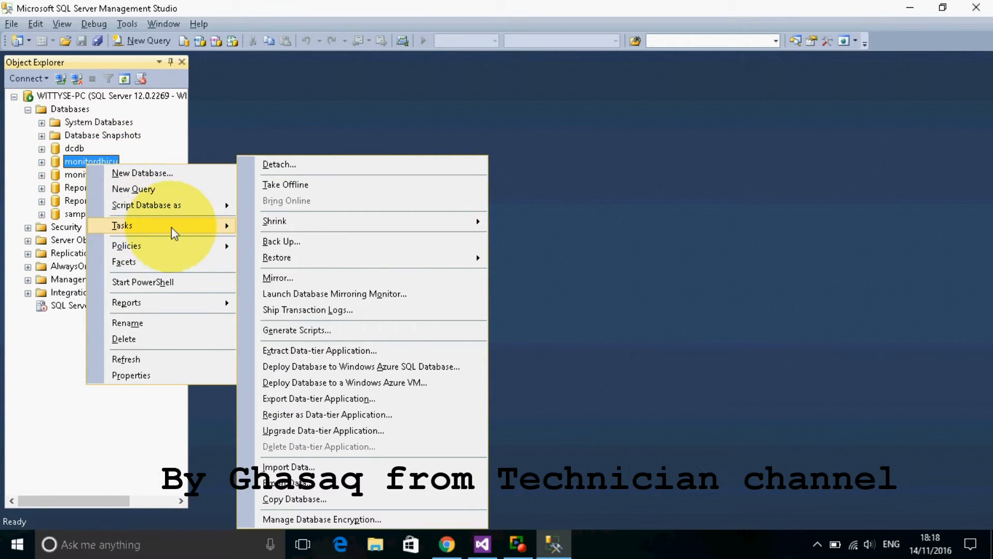
pyautogui.click(280, 241)
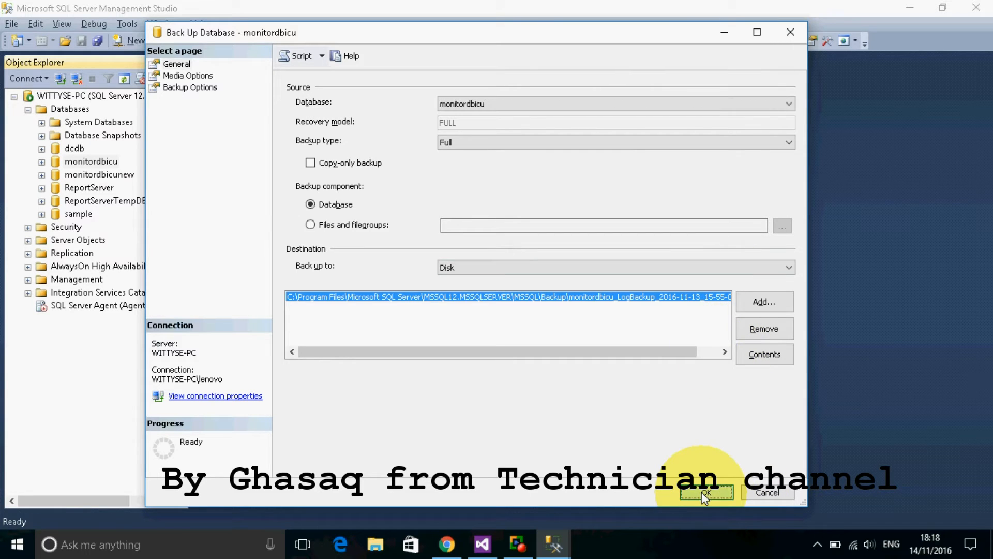
pyautogui.click(706, 492)
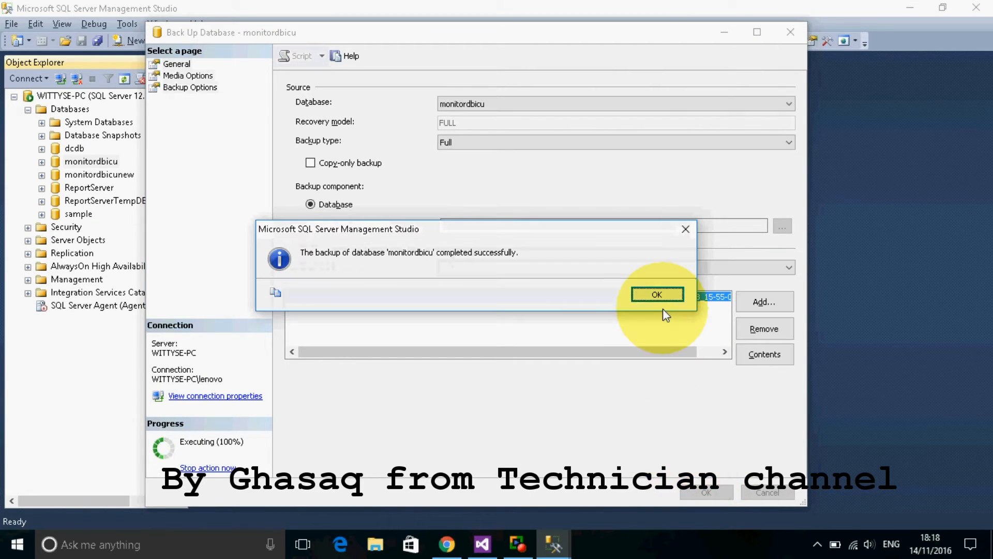
pyautogui.click(657, 295)
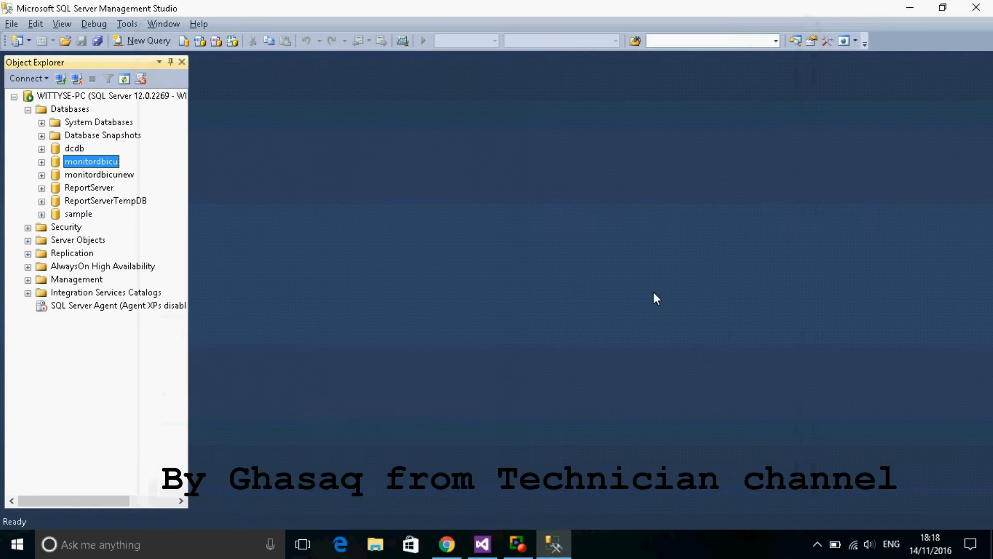
pyautogui.moveTo(588, 304)
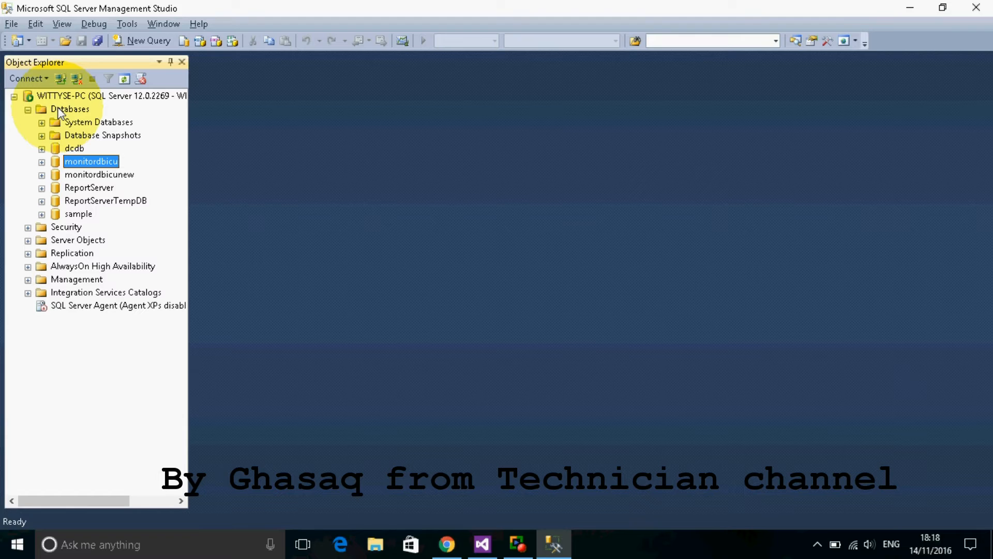
# Create a new empty database named testdb from the Databases node
pyautogui.click(69, 109)
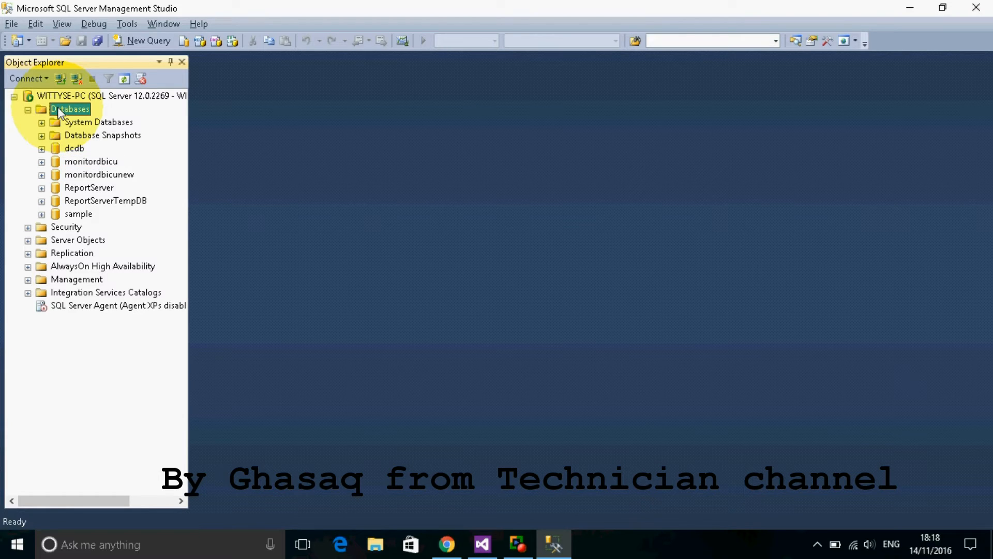
pyautogui.rightClick(69, 108)
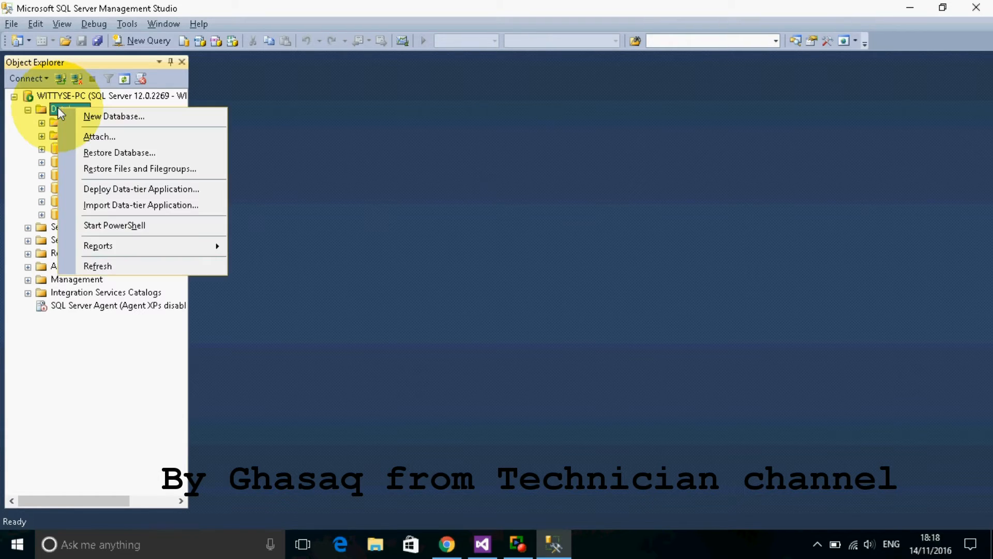
pyautogui.moveTo(114, 120)
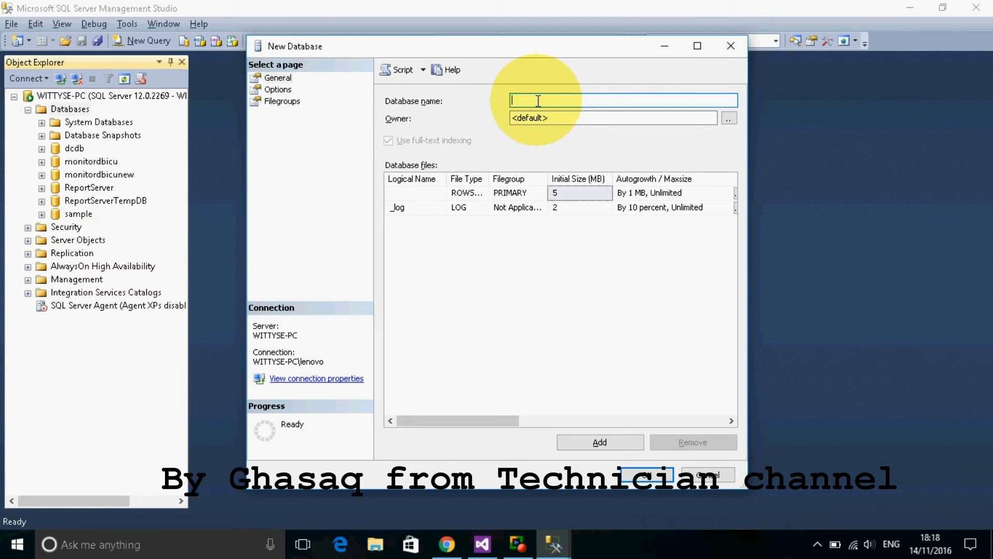
pyautogui.write('testdb')
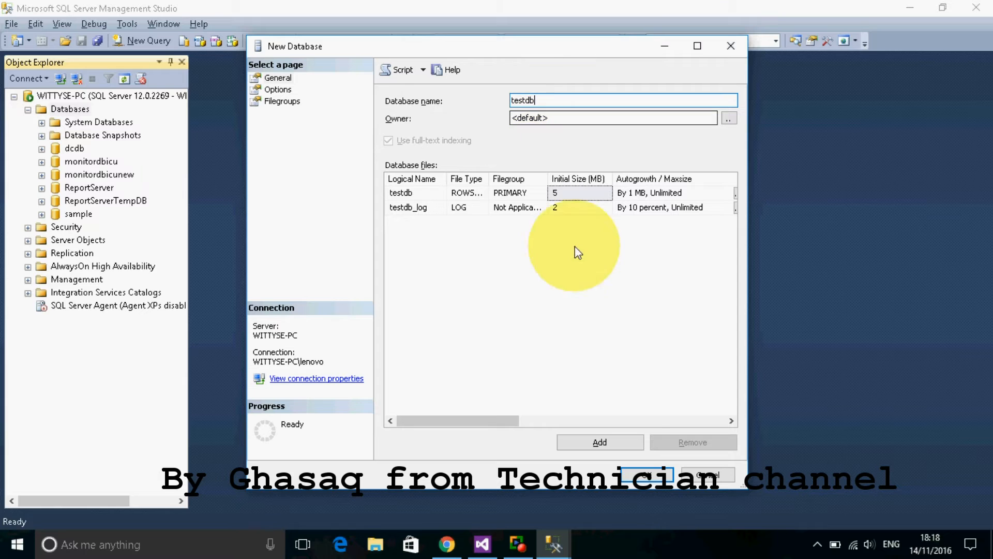
pyautogui.click(707, 475)
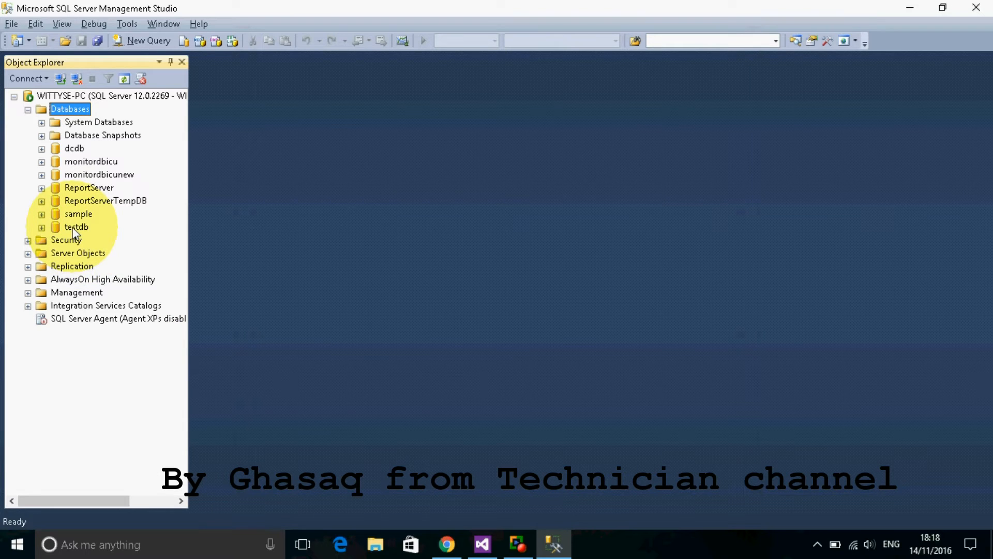
# Start a database restore for testdb with Device chosen as the backup source
pyautogui.rightClick(75, 226)
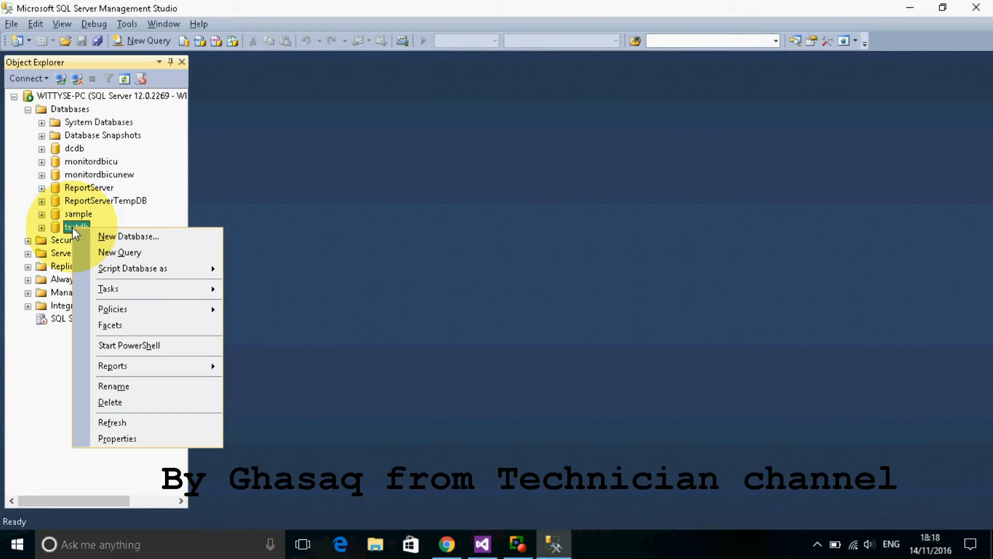
pyautogui.moveTo(134, 289)
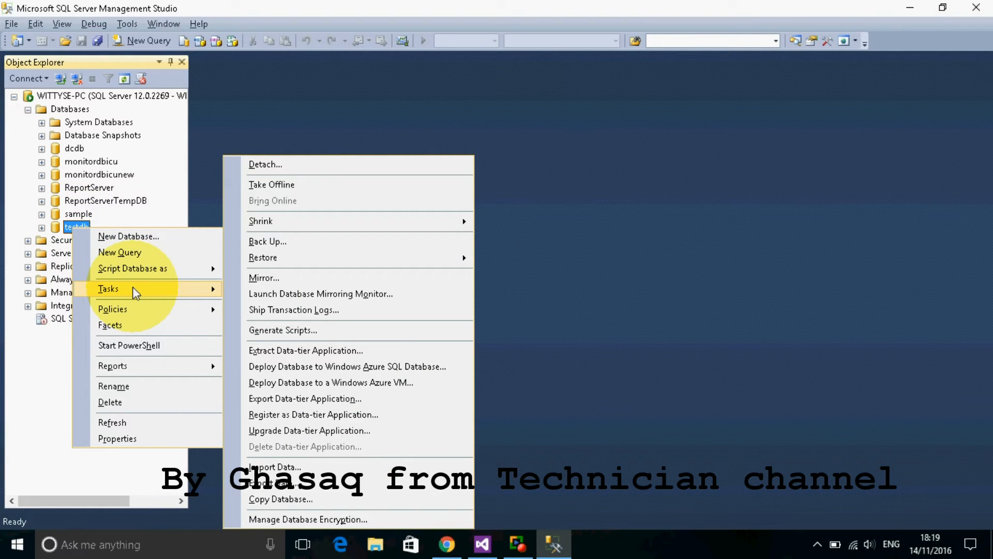
pyautogui.moveTo(261, 258)
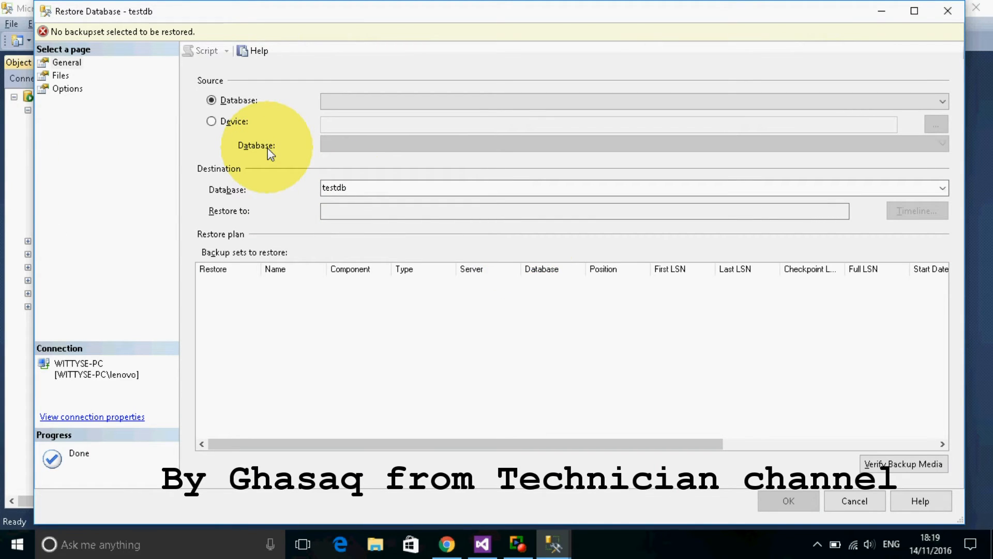
pyautogui.moveTo(209, 147)
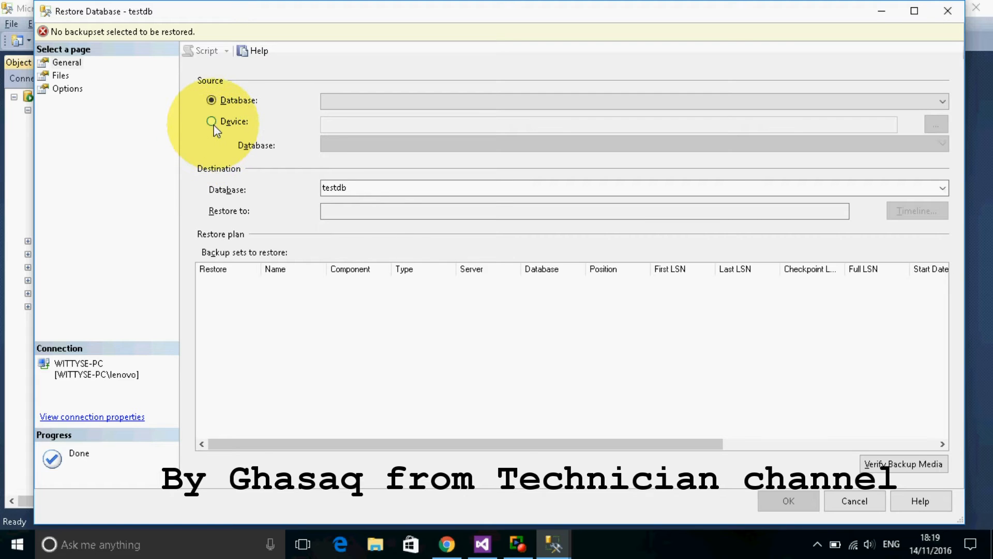
pyautogui.click(211, 121)
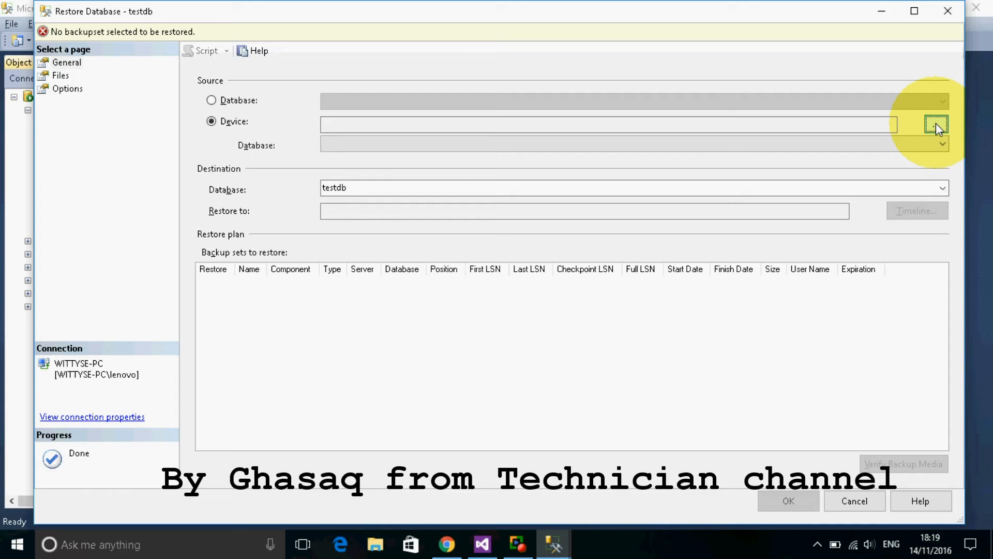
# Add the monitordbicu .bak file as the restore source backup device
pyautogui.click(937, 125)
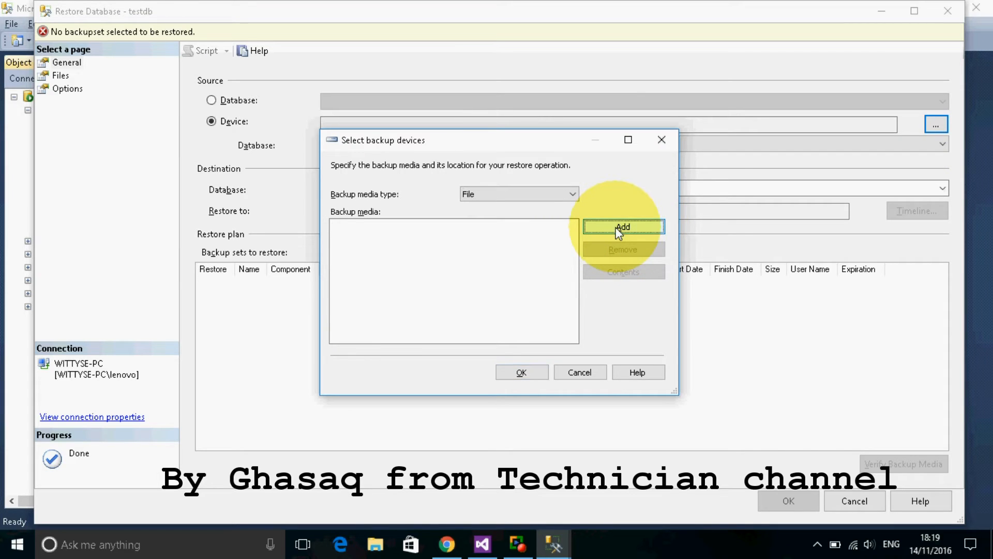
pyautogui.click(623, 227)
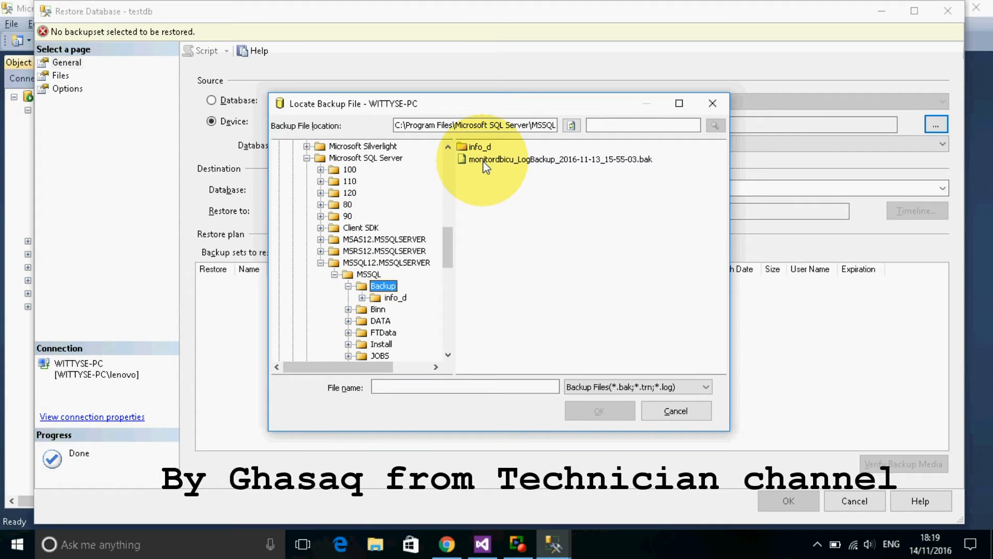
pyautogui.click(560, 160)
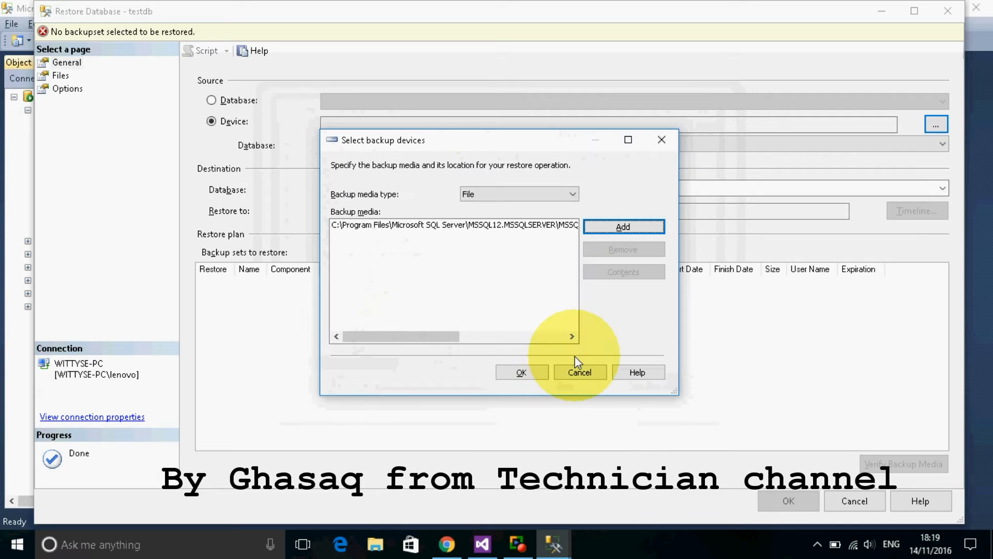
pyautogui.click(521, 372)
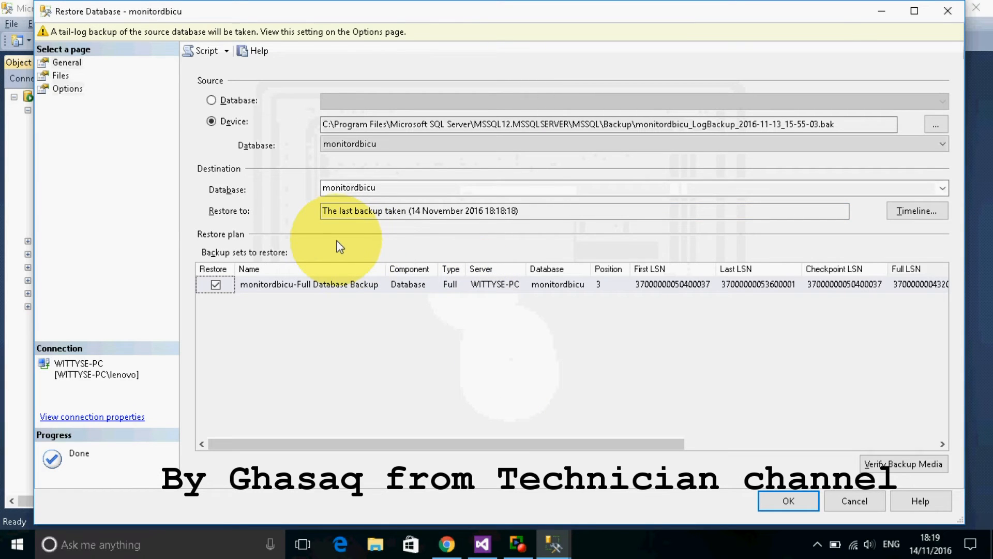
pyautogui.moveTo(212, 174)
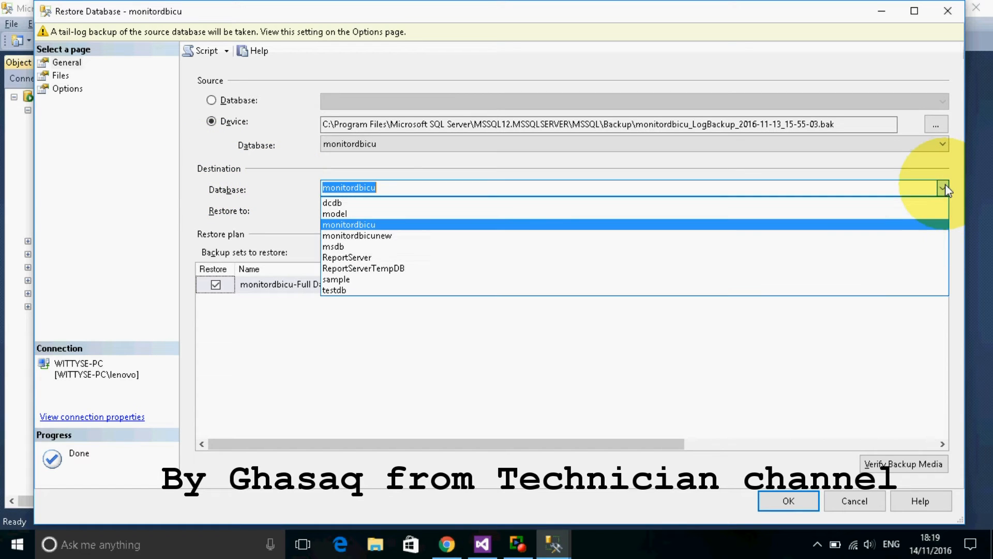
pyautogui.moveTo(333, 290)
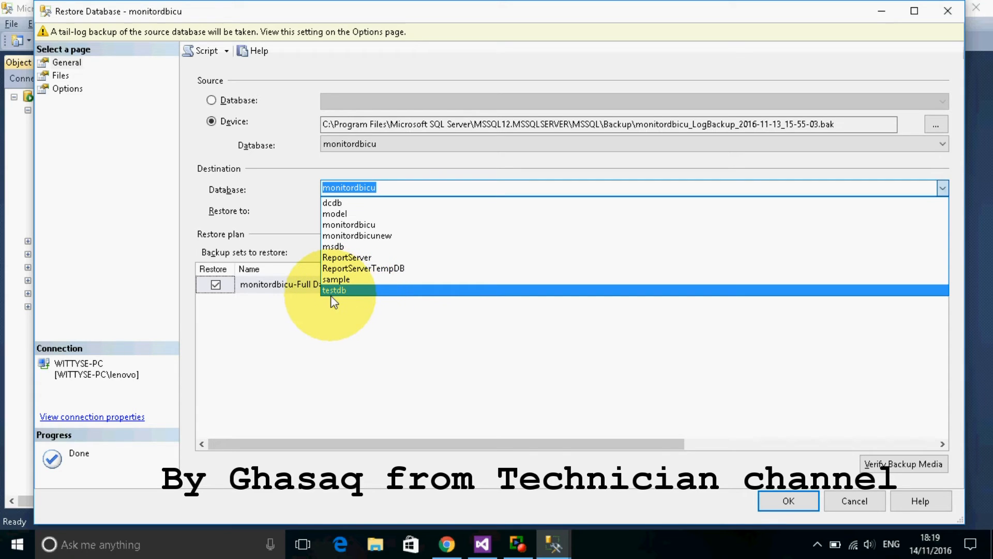
pyautogui.moveTo(340, 298)
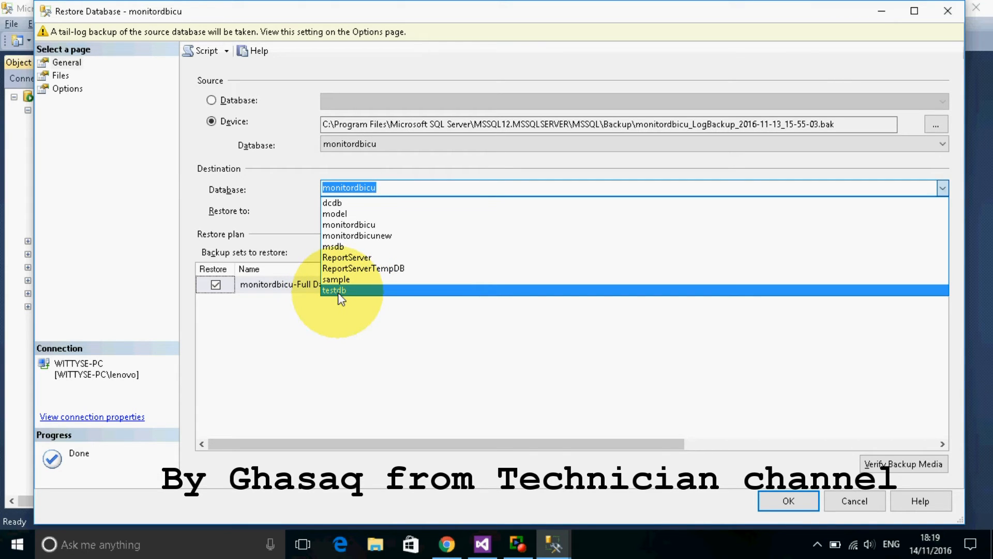
# Choose testdb as the destination database for the restore
pyautogui.click(334, 290)
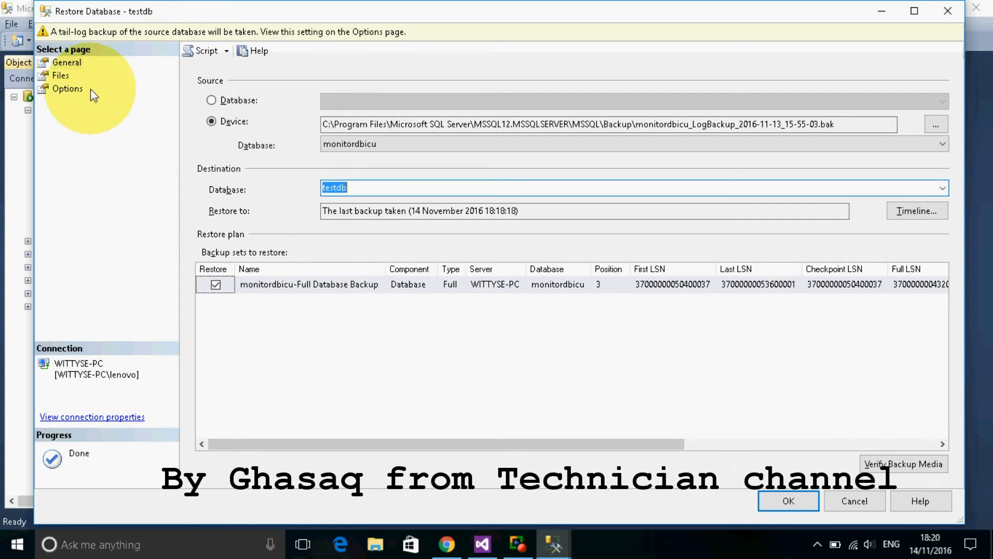
# Show the restore's Files page and begin locating the monitordb data file target
pyautogui.click(62, 74)
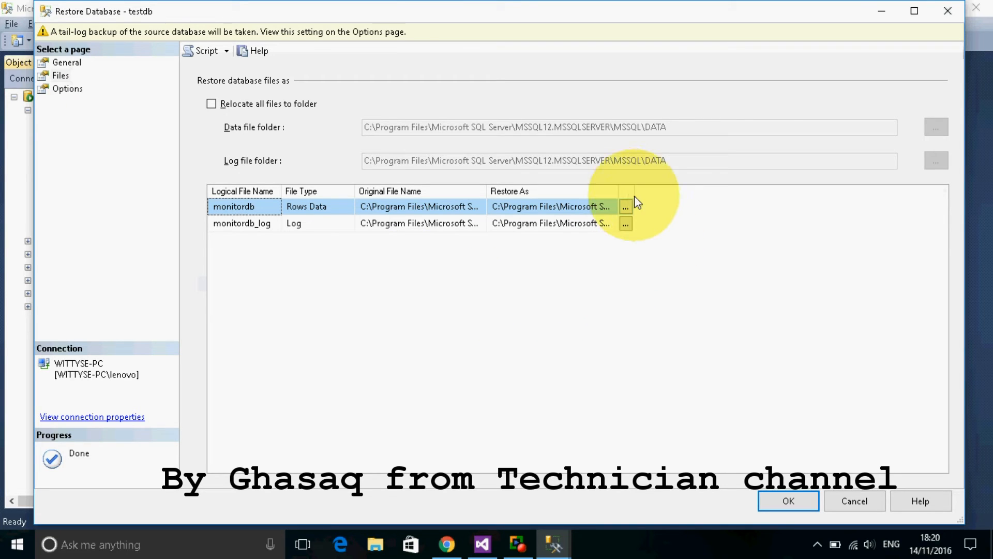
pyautogui.moveTo(618, 191)
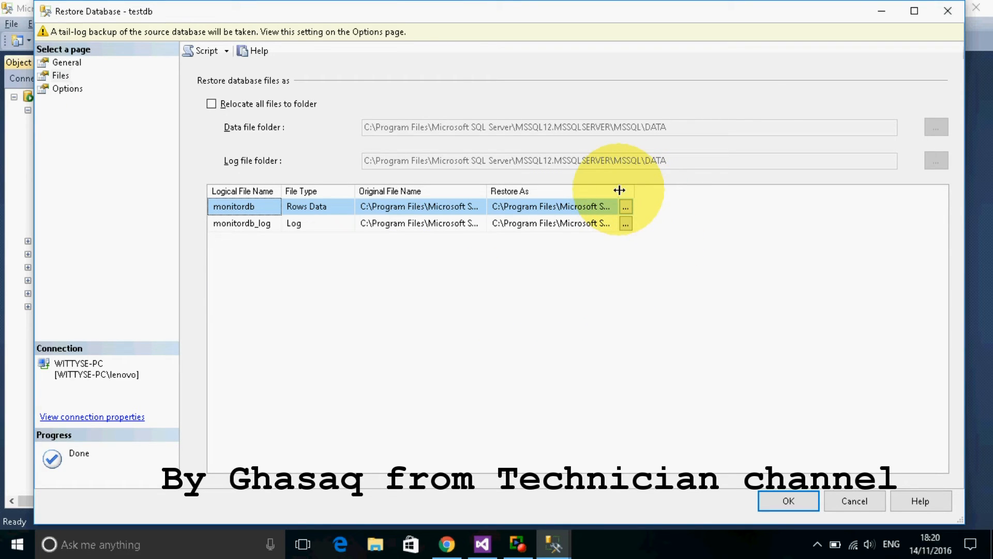
pyautogui.moveTo(637, 197)
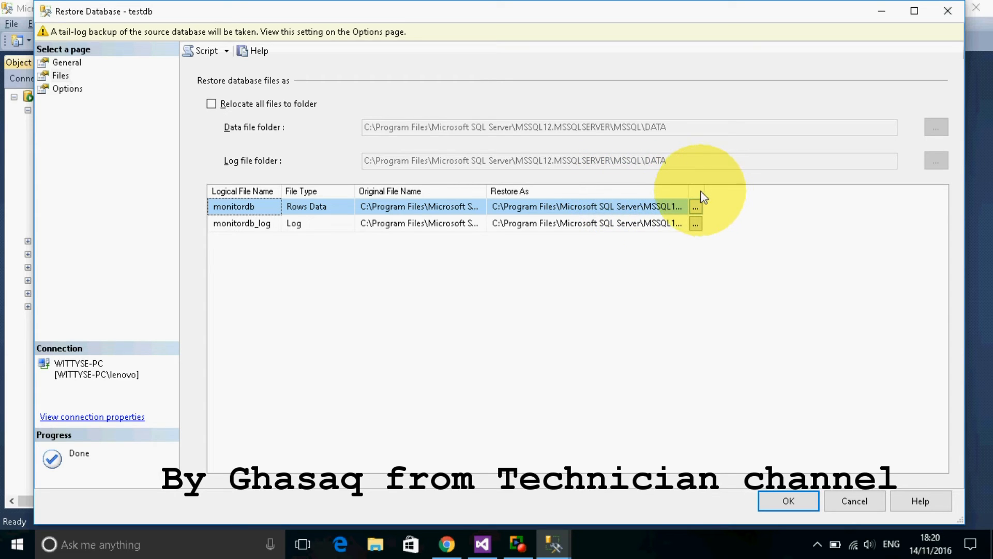
pyautogui.moveTo(690, 190)
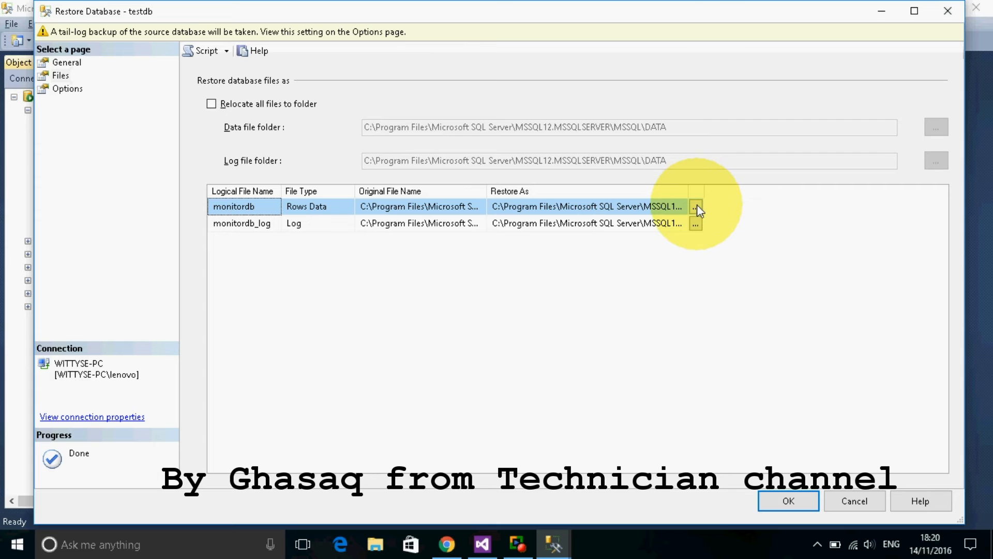
pyautogui.click(696, 206)
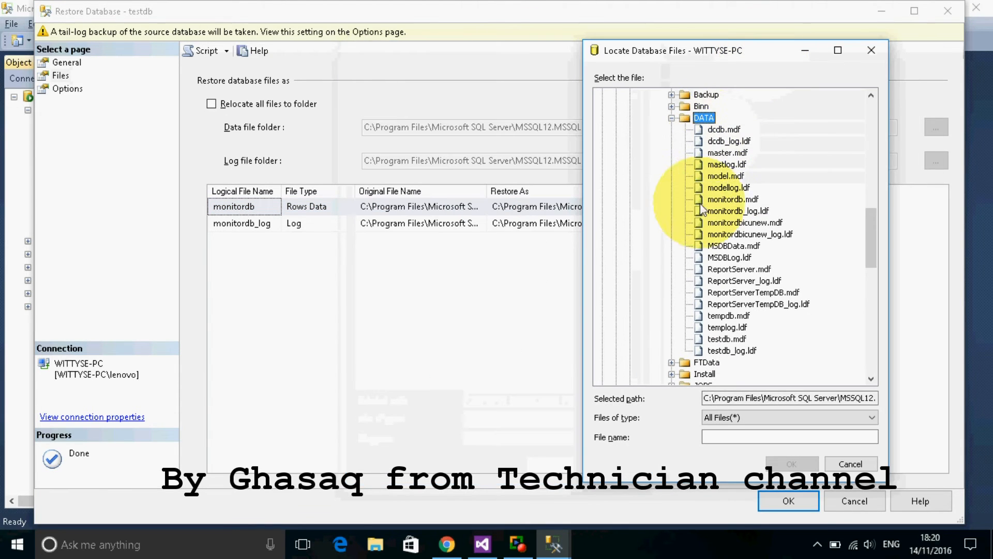
pyautogui.moveTo(828, 288)
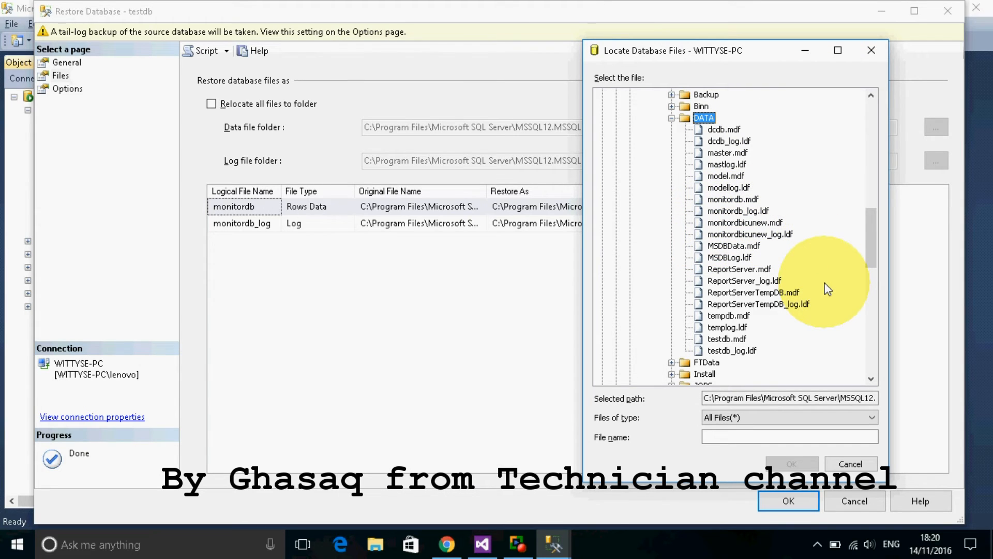
pyautogui.moveTo(830, 288)
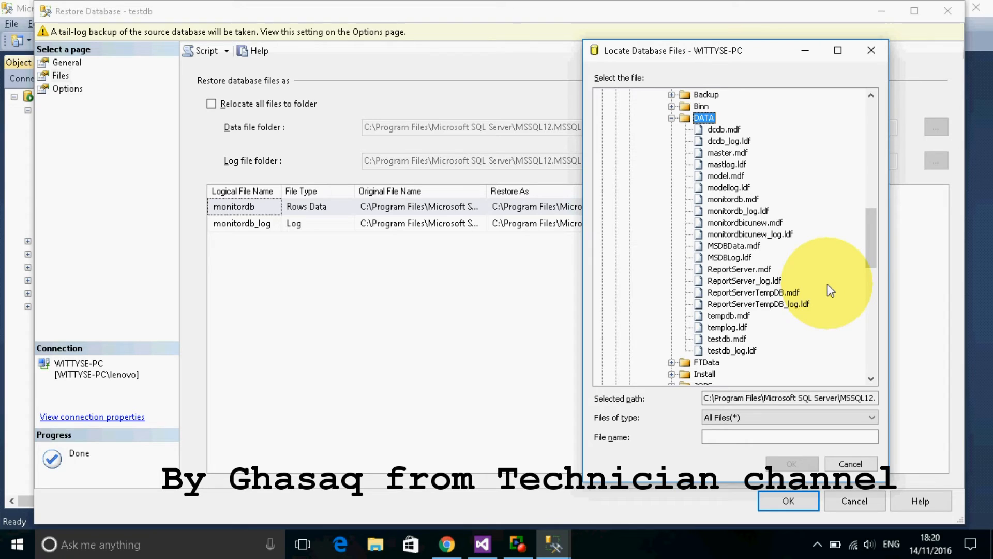
pyautogui.moveTo(835, 317)
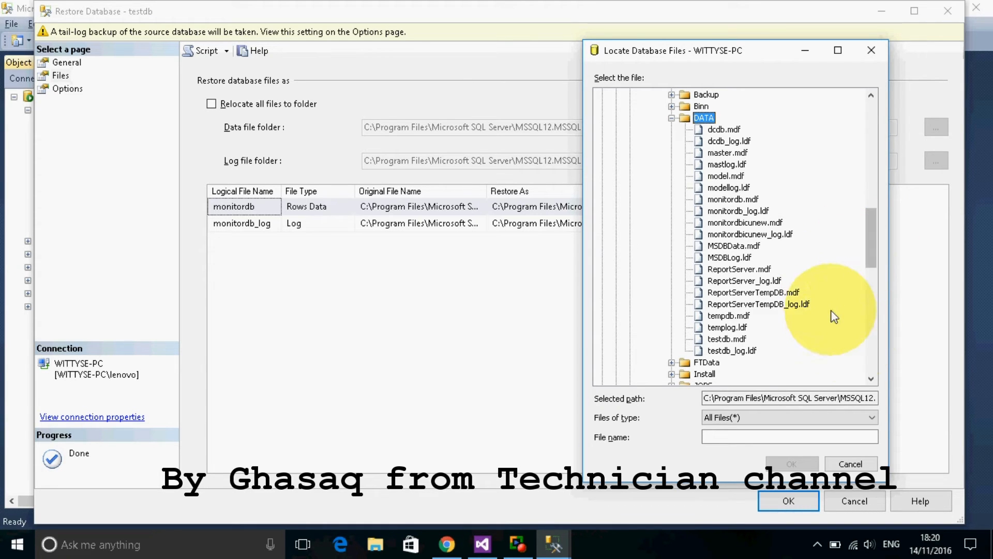
# Set the monitordb data and log files to restore as testdb.mdf and testdb_log.ldf
pyautogui.click(726, 340)
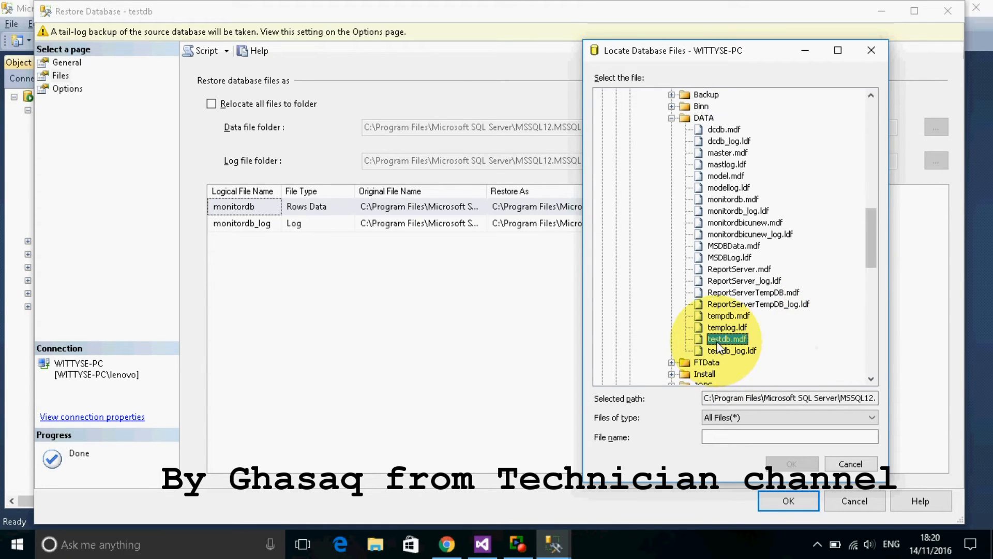
pyautogui.click(727, 339)
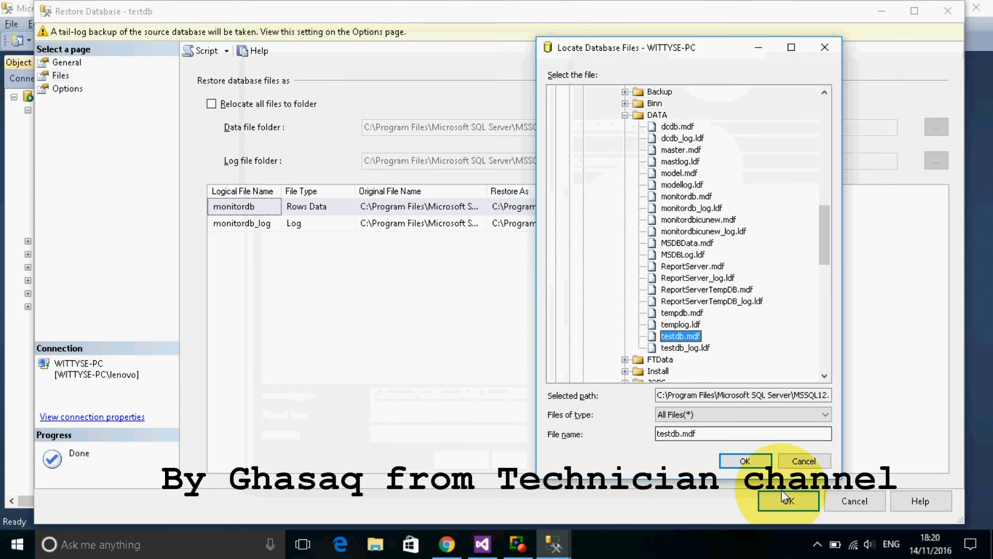
pyautogui.click(744, 460)
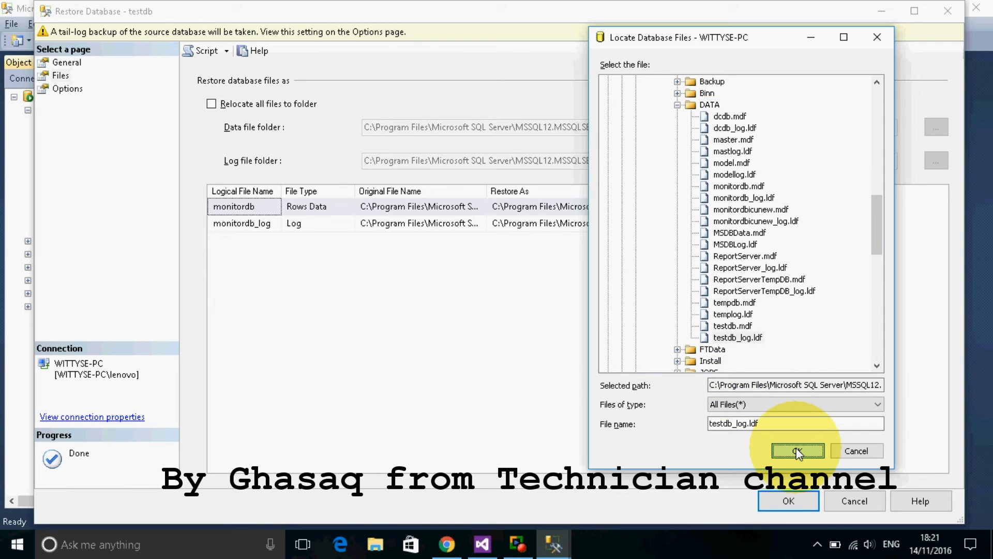
pyautogui.click(797, 450)
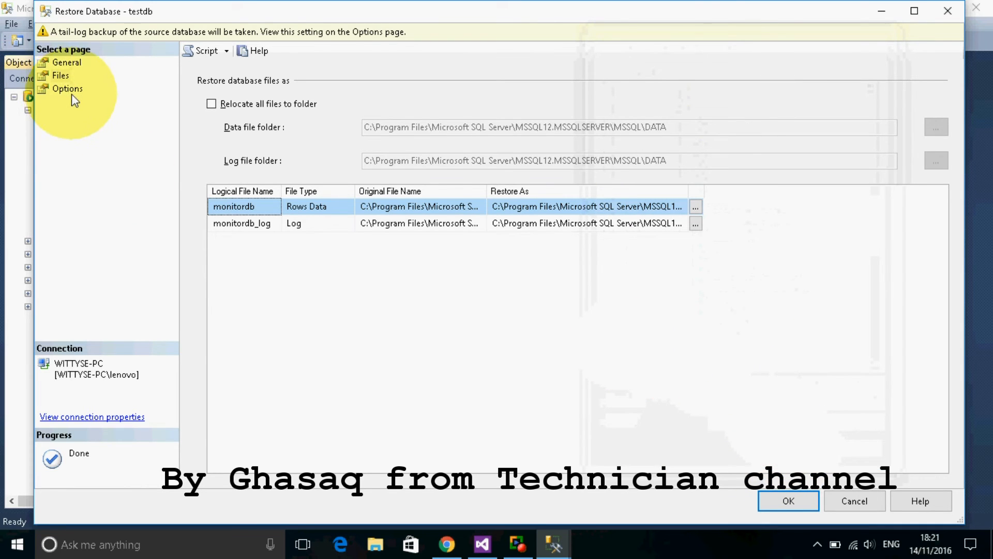
# Enable WITH REPLACE and WITH KEEP_REPLICATION and disable the tail-log backup on the Options page
pyautogui.click(69, 89)
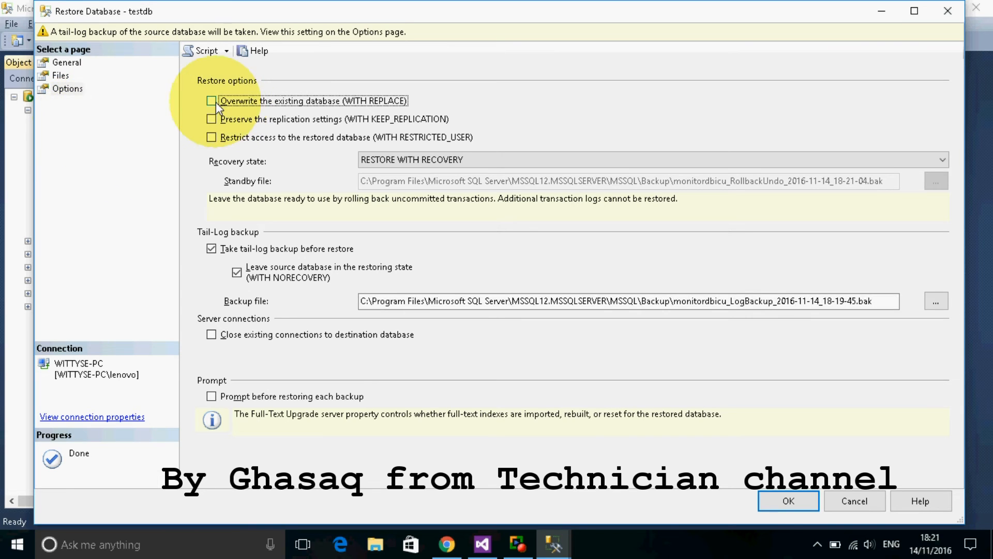
pyautogui.click(211, 100)
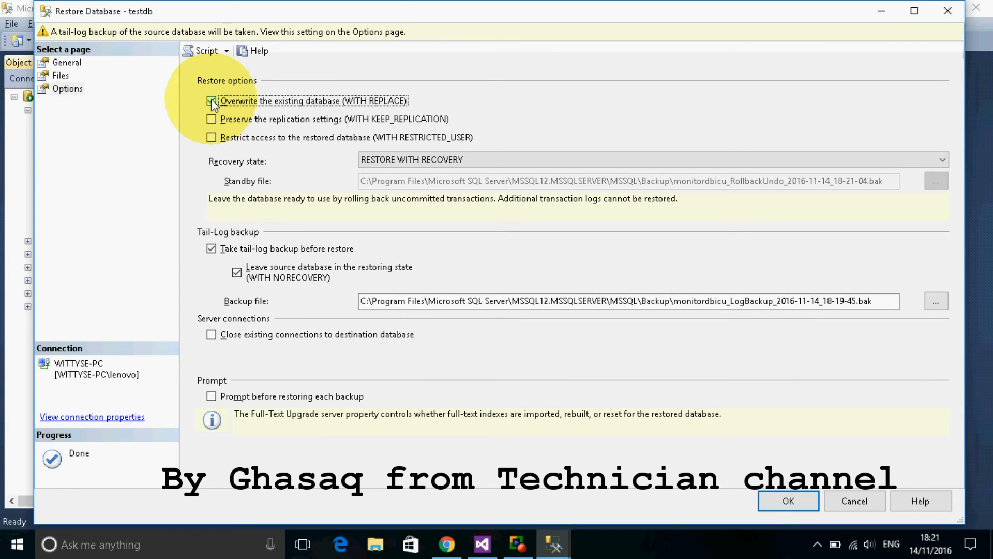
pyautogui.click(211, 100)
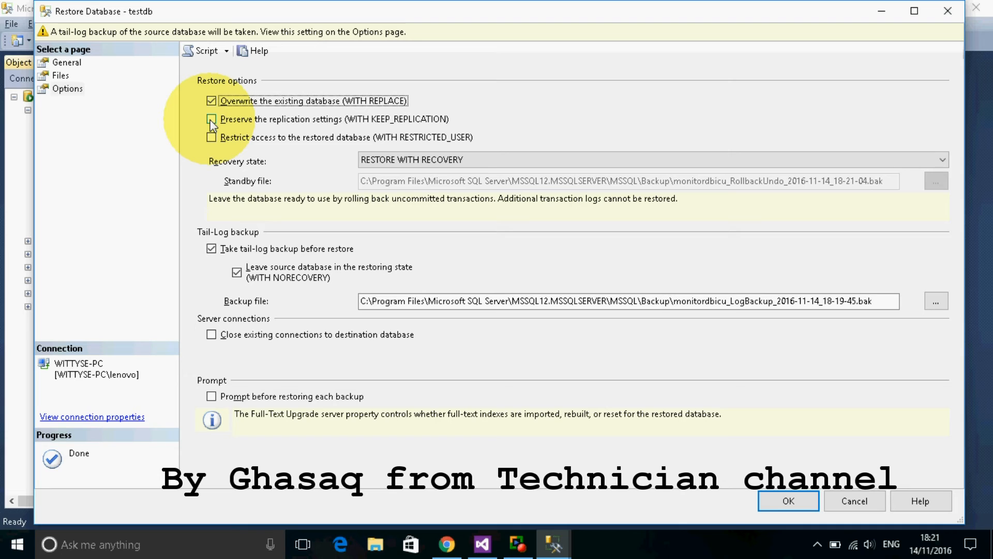
pyautogui.click(211, 119)
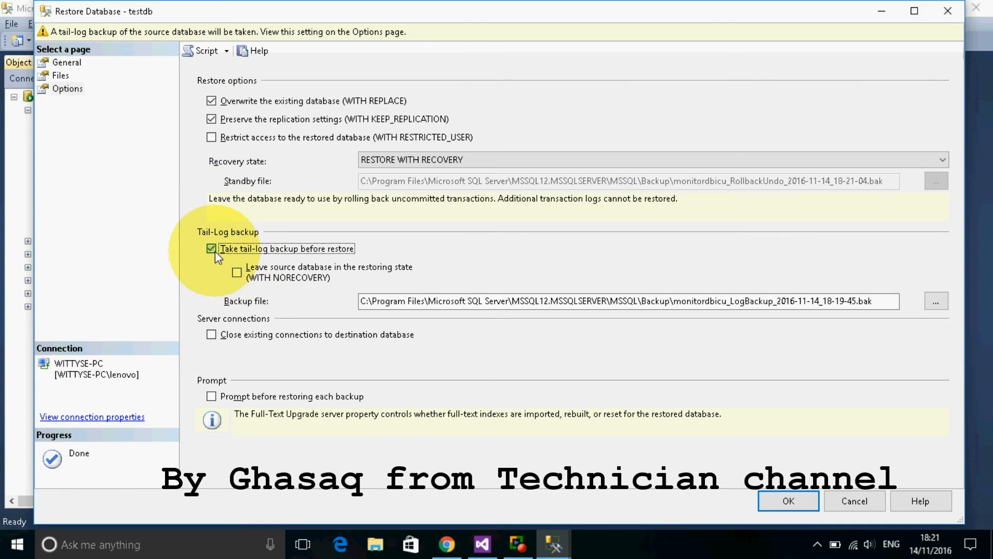
pyautogui.click(212, 248)
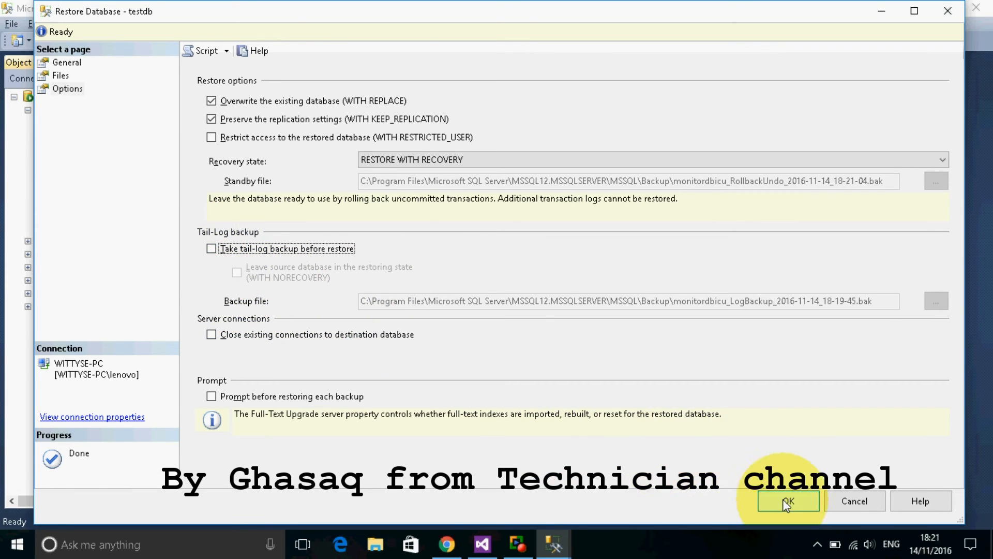
# Run the restore of testdb from the monitordbicu full backup and dismiss the success message
pyautogui.click(789, 501)
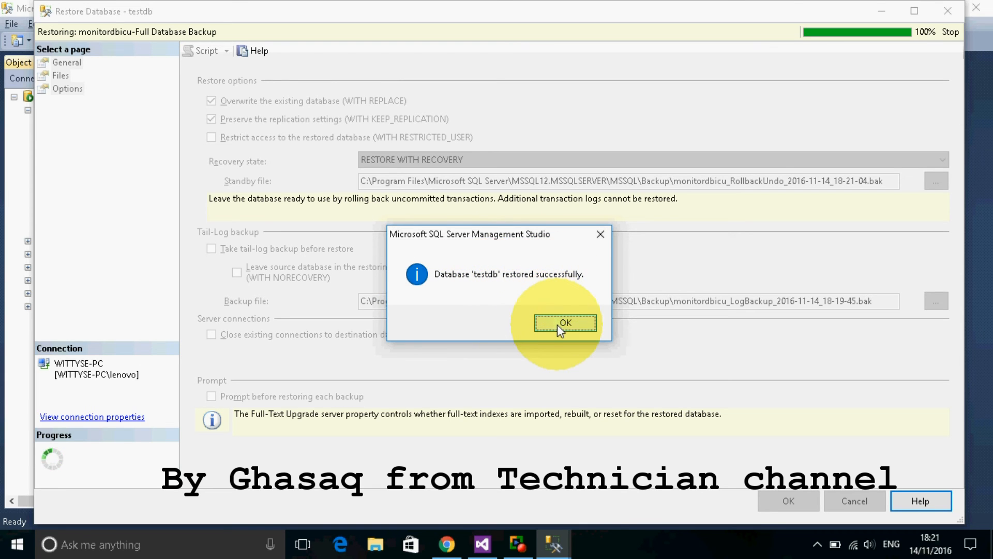
pyautogui.click(565, 322)
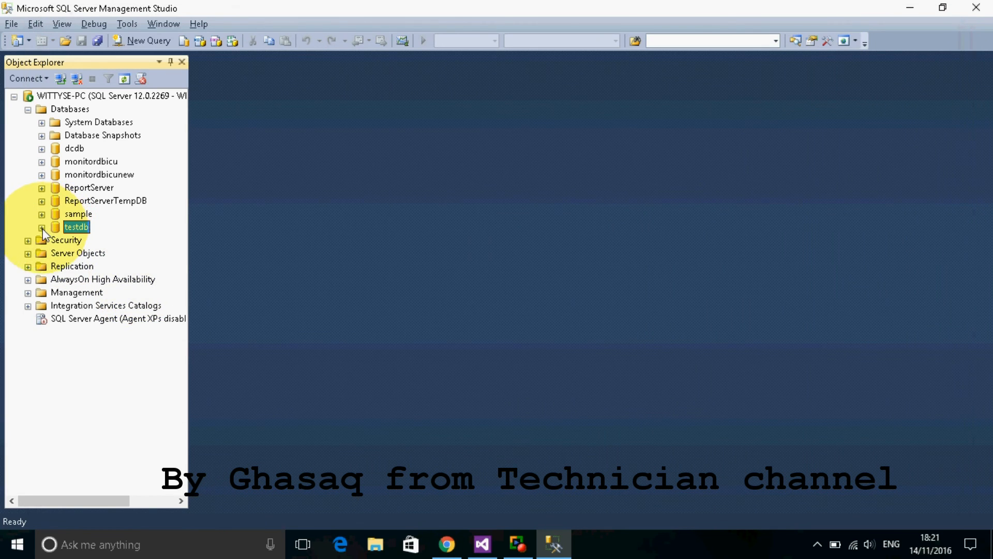
# Expand testdb and monitordbicu to confirm both contain dbo.activities and dbo.Patint_info
pyautogui.click(41, 227)
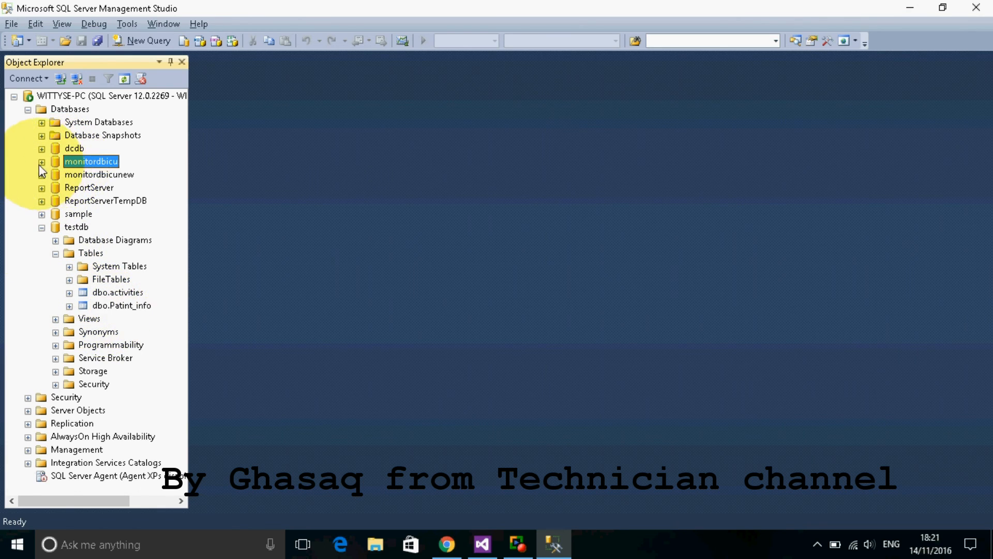
pyautogui.click(40, 161)
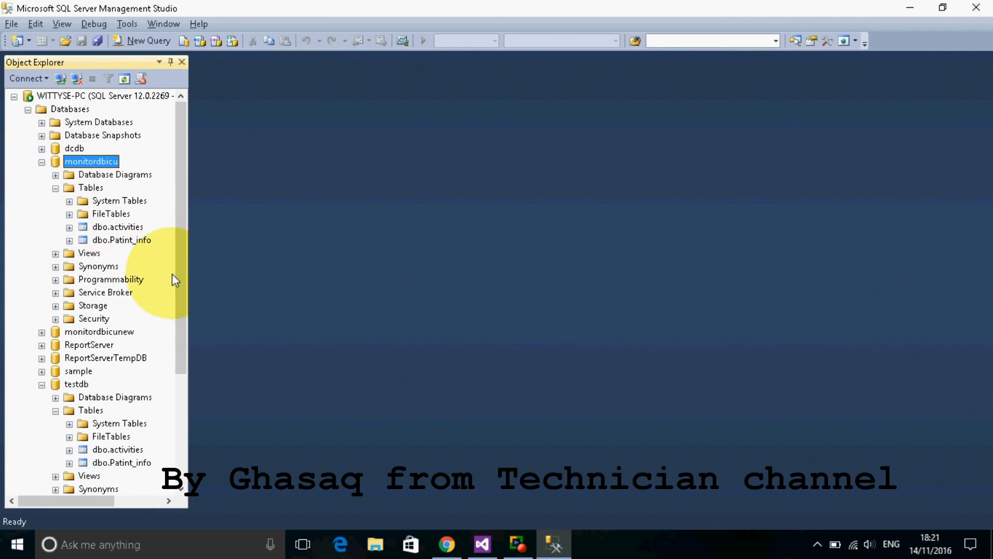
pyautogui.click(122, 239)
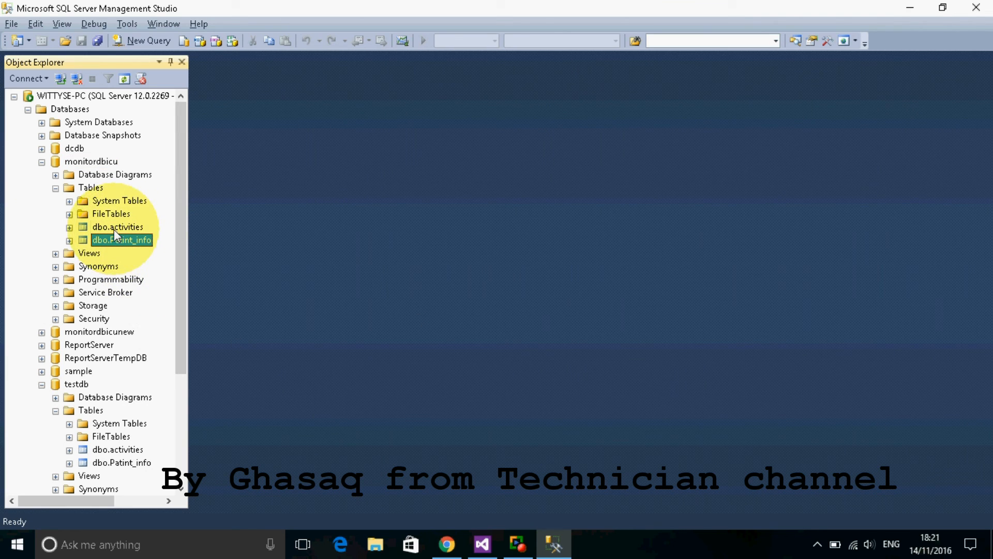
pyautogui.click(117, 226)
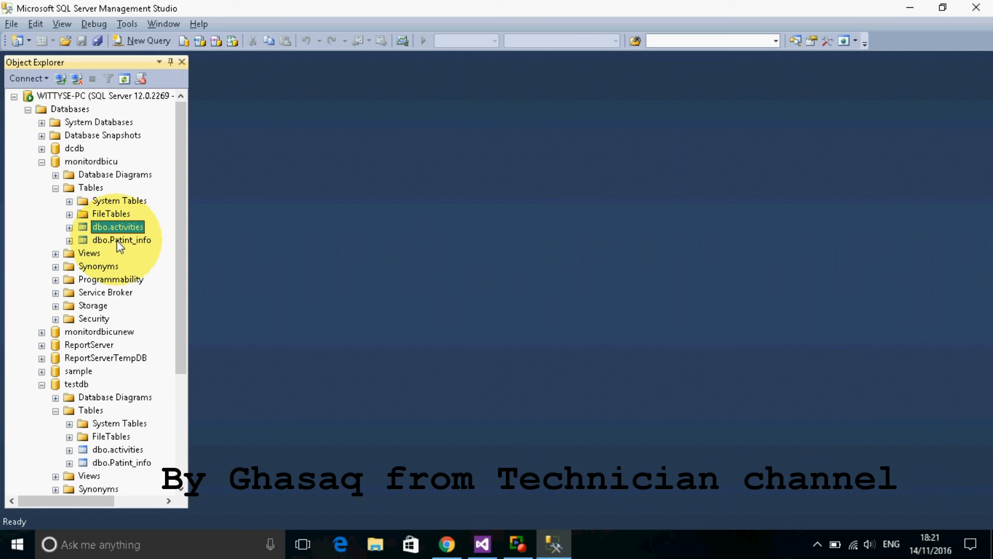
pyautogui.click(122, 239)
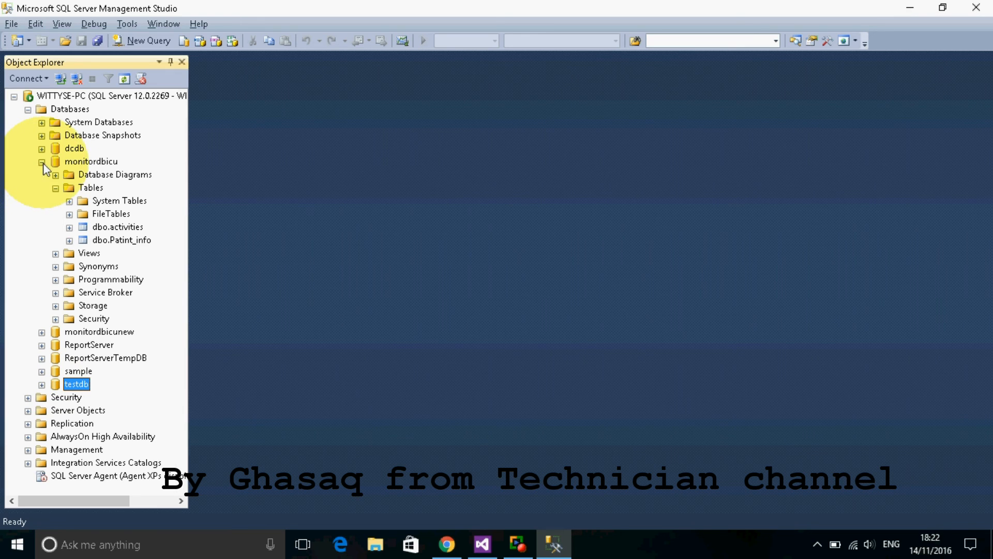
# Collapse the monitordbicu node so testdb and monitordbicu show as plain database entries
pyautogui.click(42, 162)
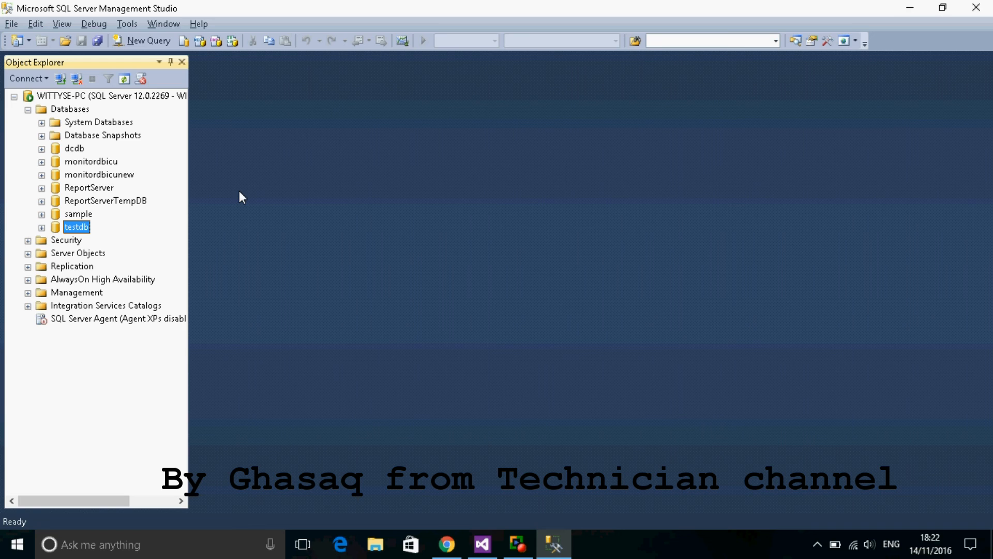
pyautogui.moveTo(471, 205)
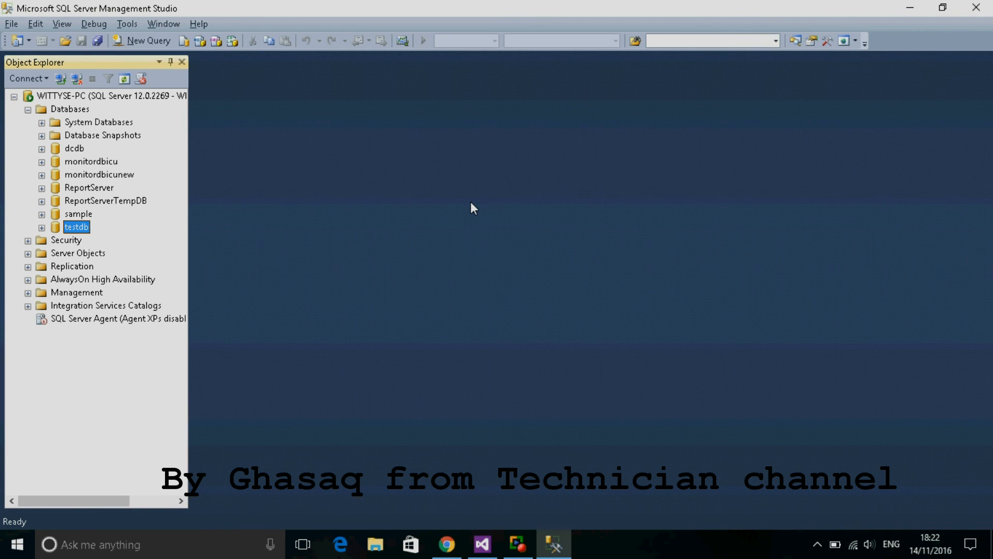
pyautogui.moveTo(908, 191)
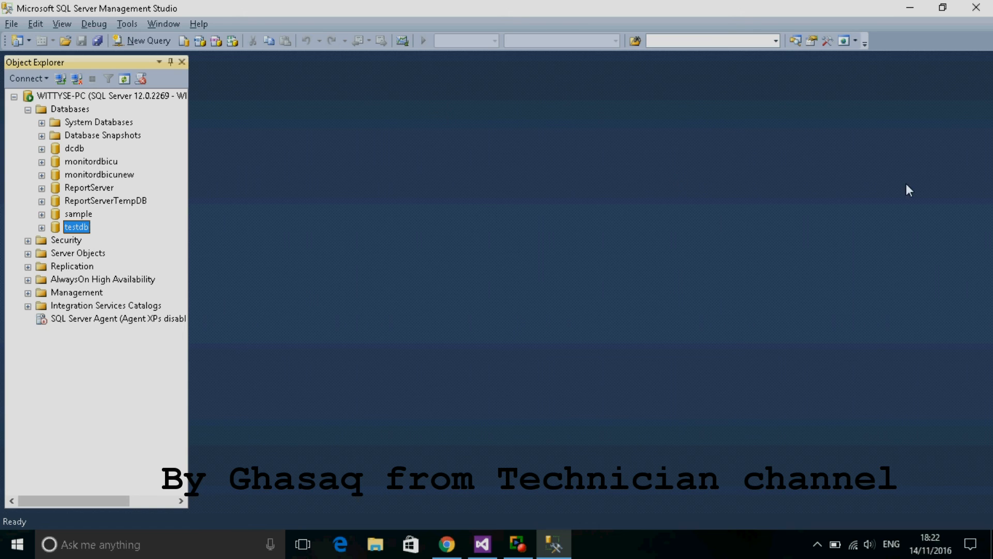